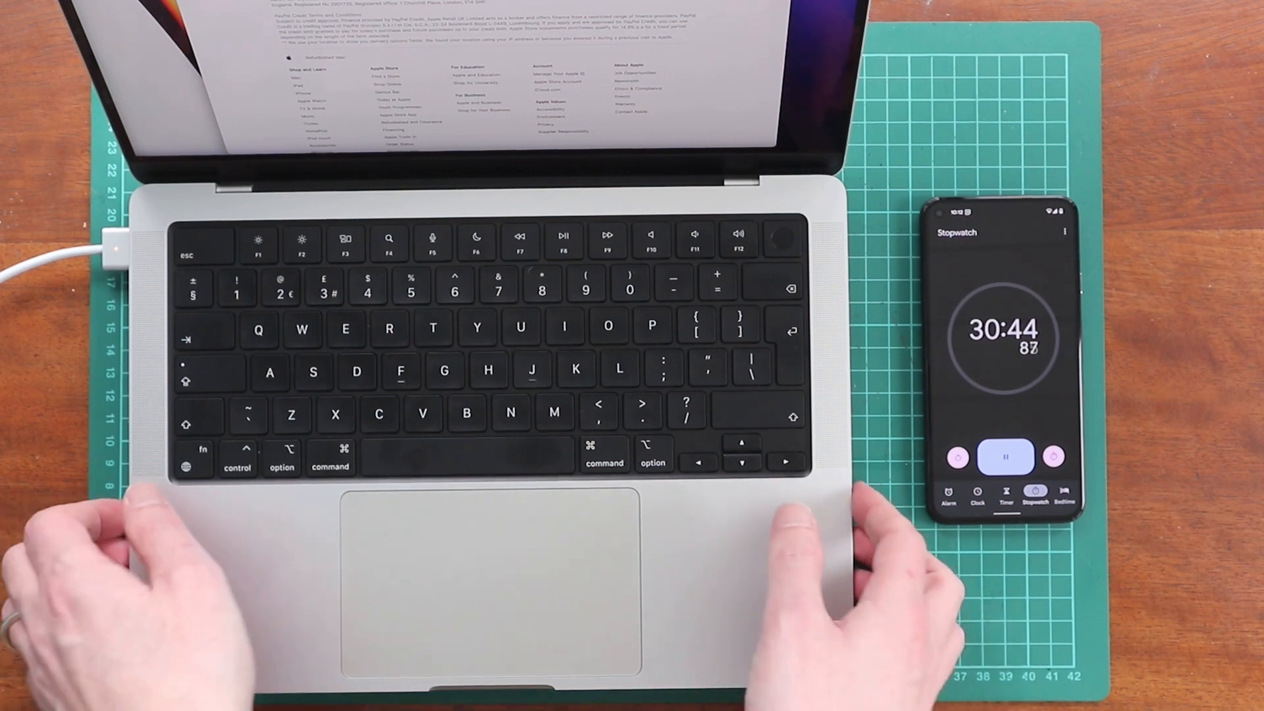
Show the menu bar battery status: 39% charge, power source the adapter
{"action": "left_click", "coordinate": [290, 368]}
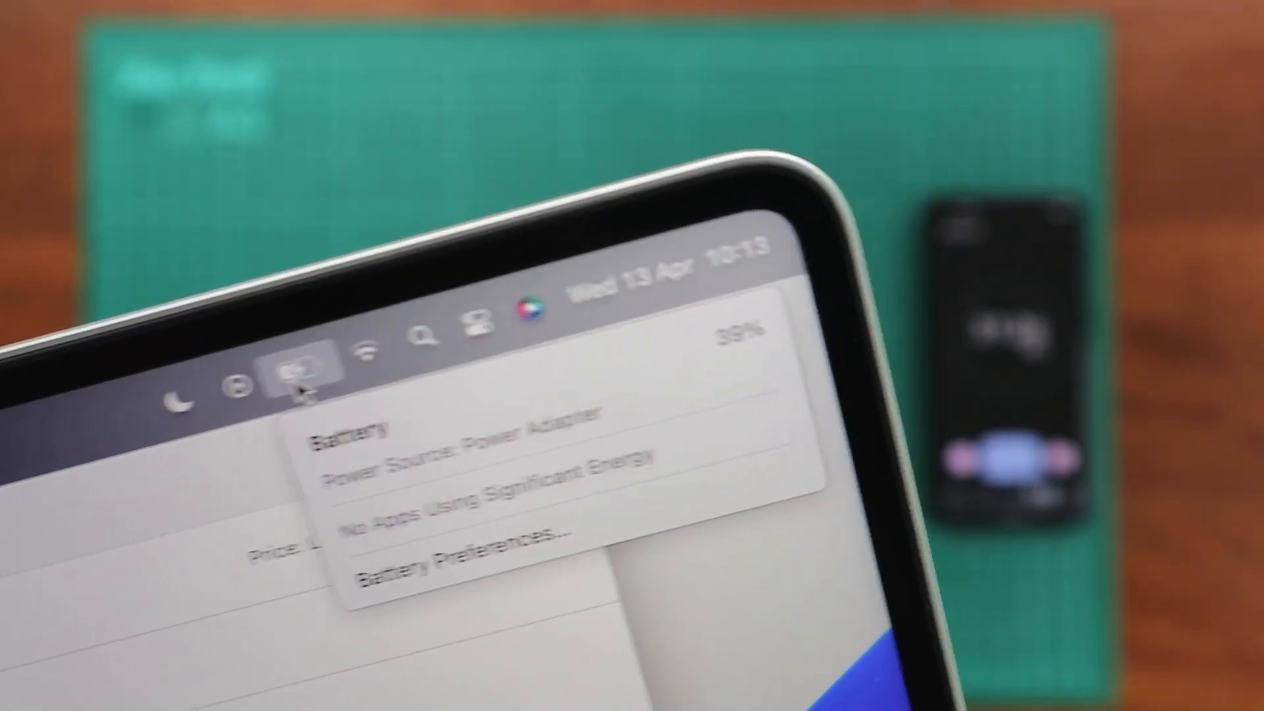